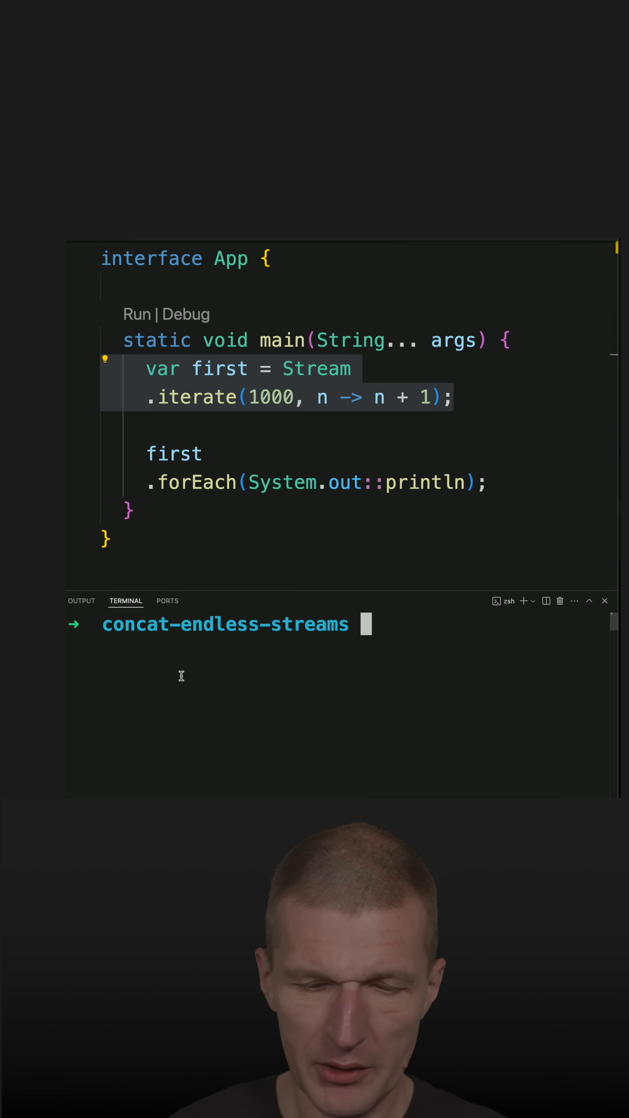
Step: Run 'java app.java' in the terminal to launch the endless-stream app once
text(java app.jav)
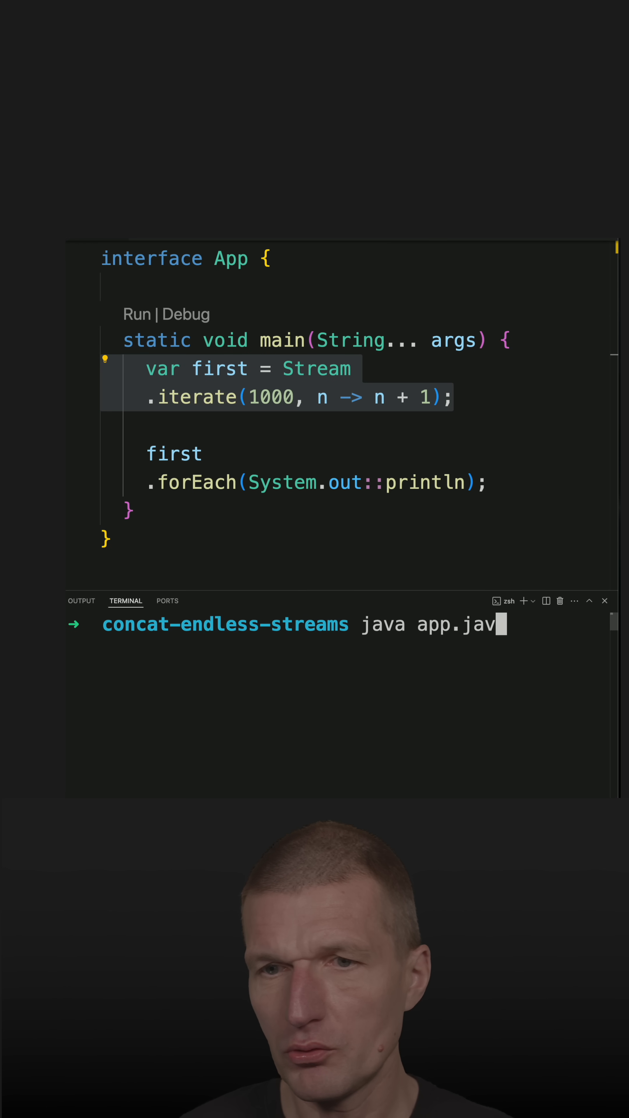
key(Enter)
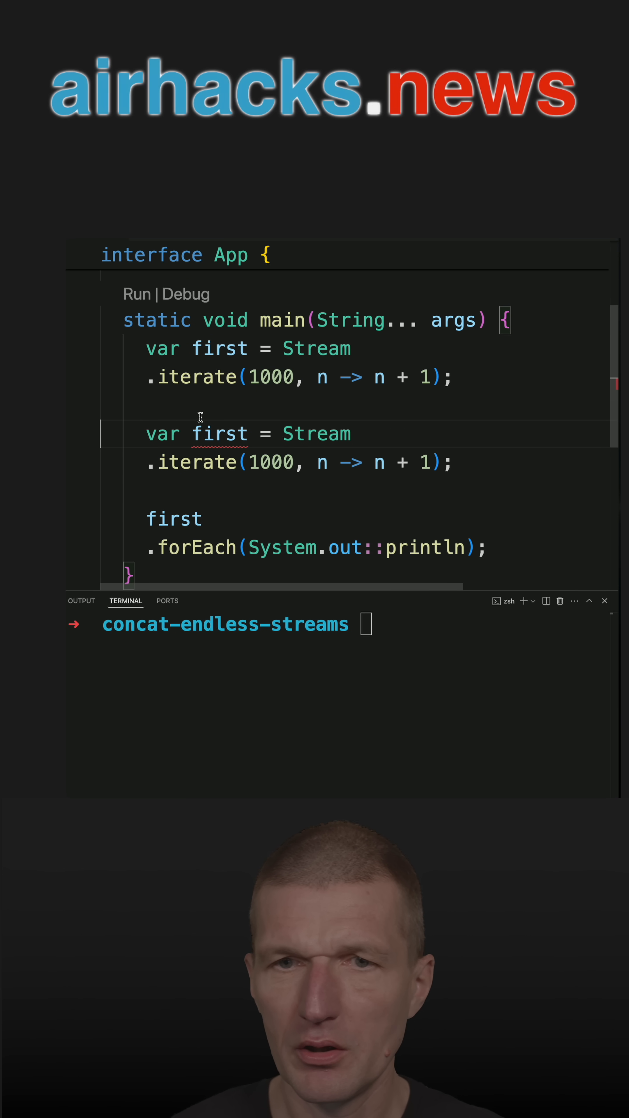
Step: Name the duplicate 'second' and feed Stream.concat(first, second) into forEach
text(second)
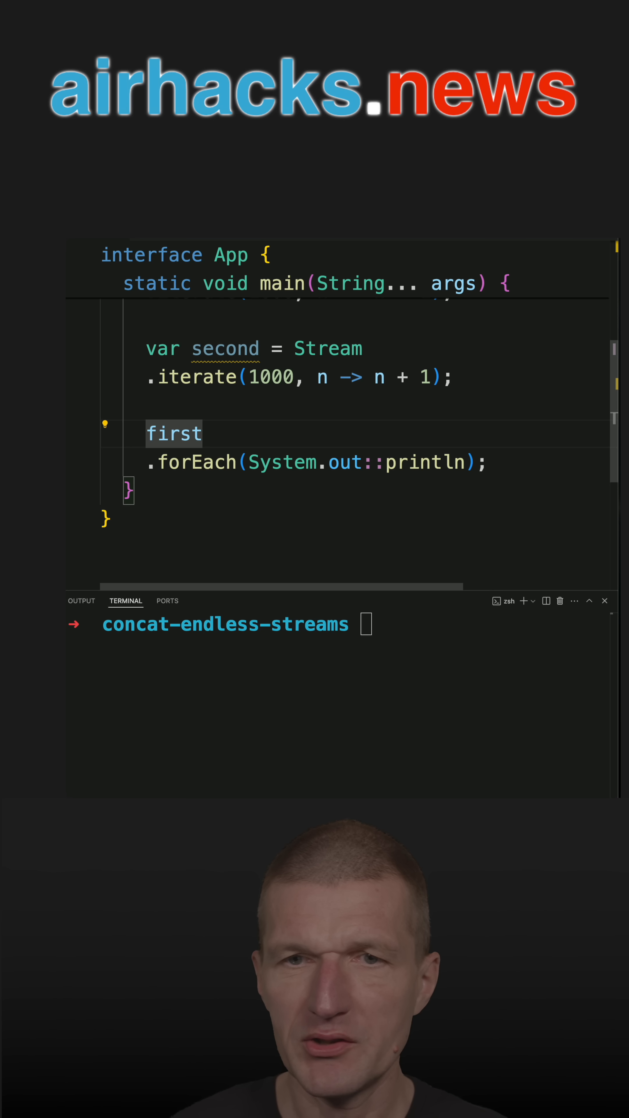
text(Stream.concat()
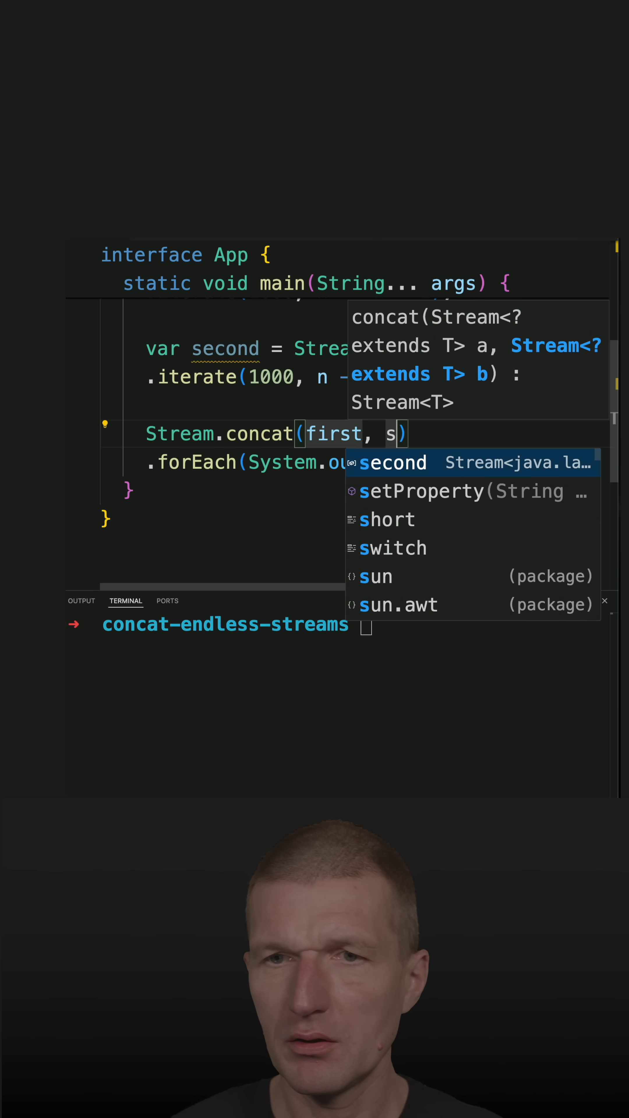
text(econd)
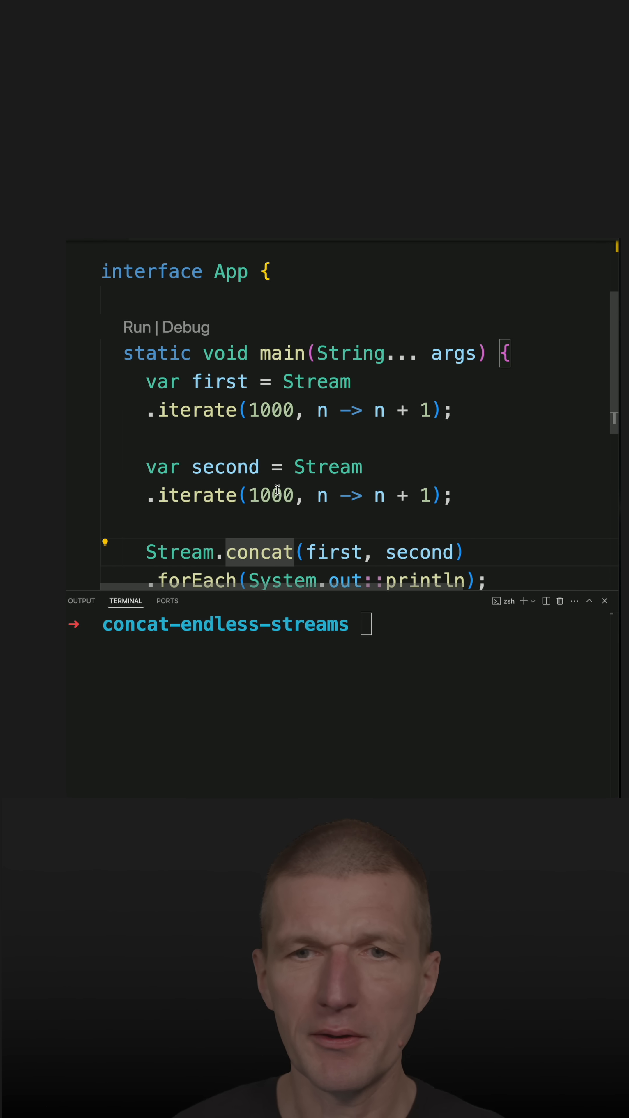
Step: Make the second stream iterate from 0 instead of 1000, leaving first at 1000
double_click(270, 466)
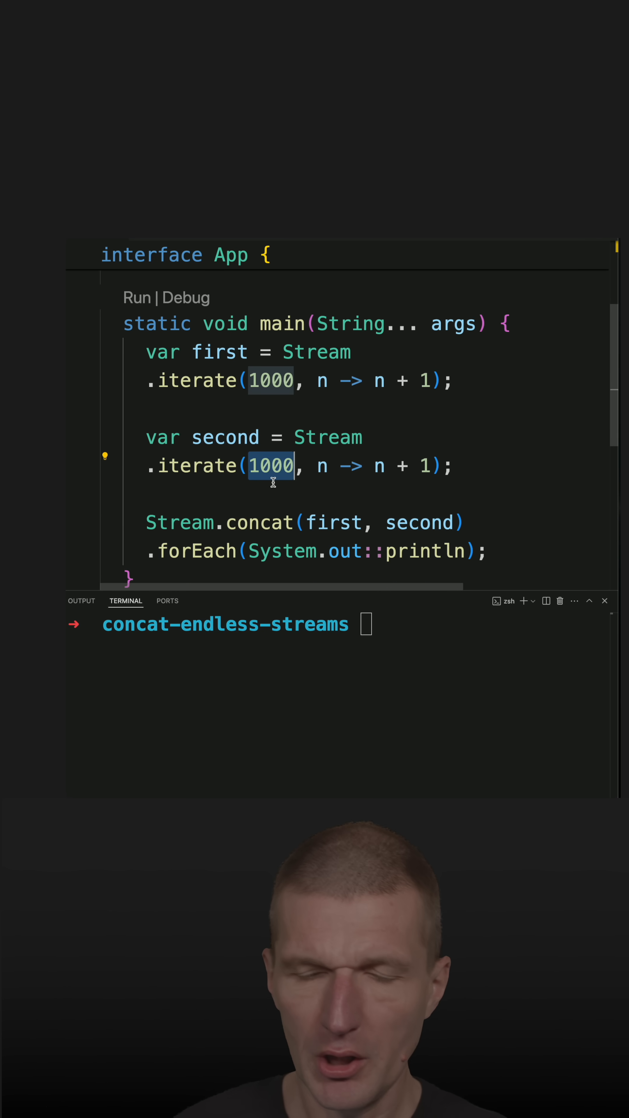
text(0)
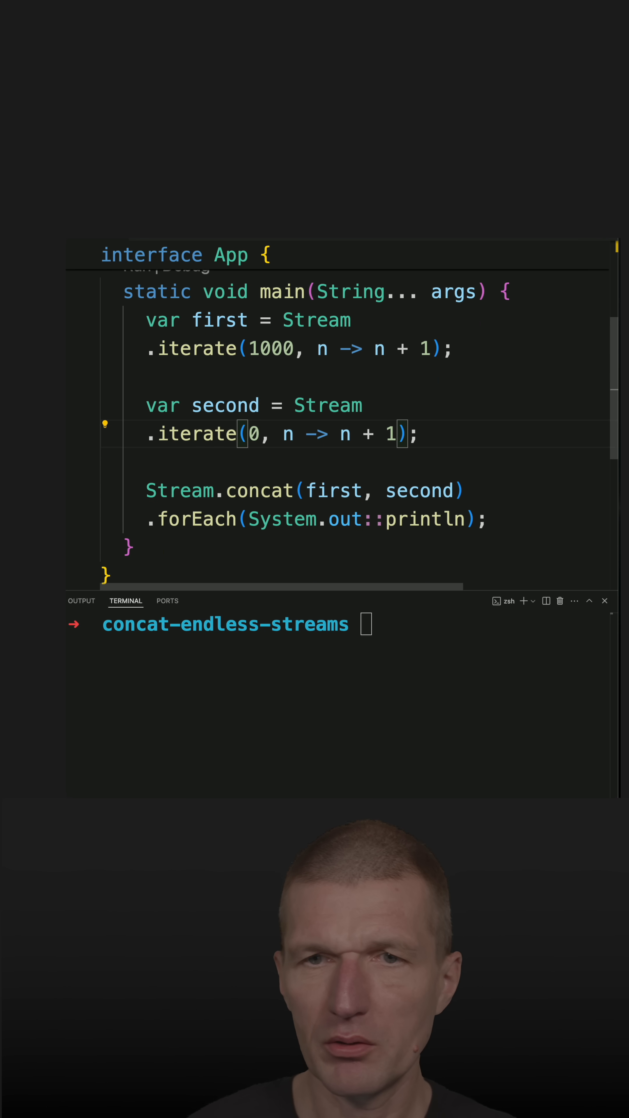
double_click(226, 405)
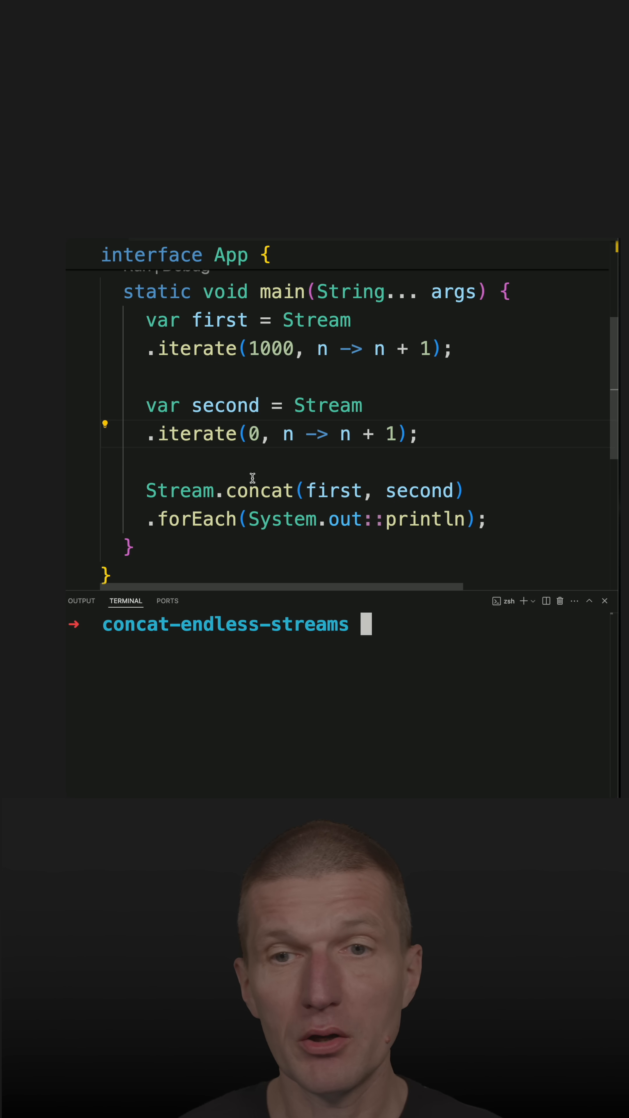
double_click(259, 490)
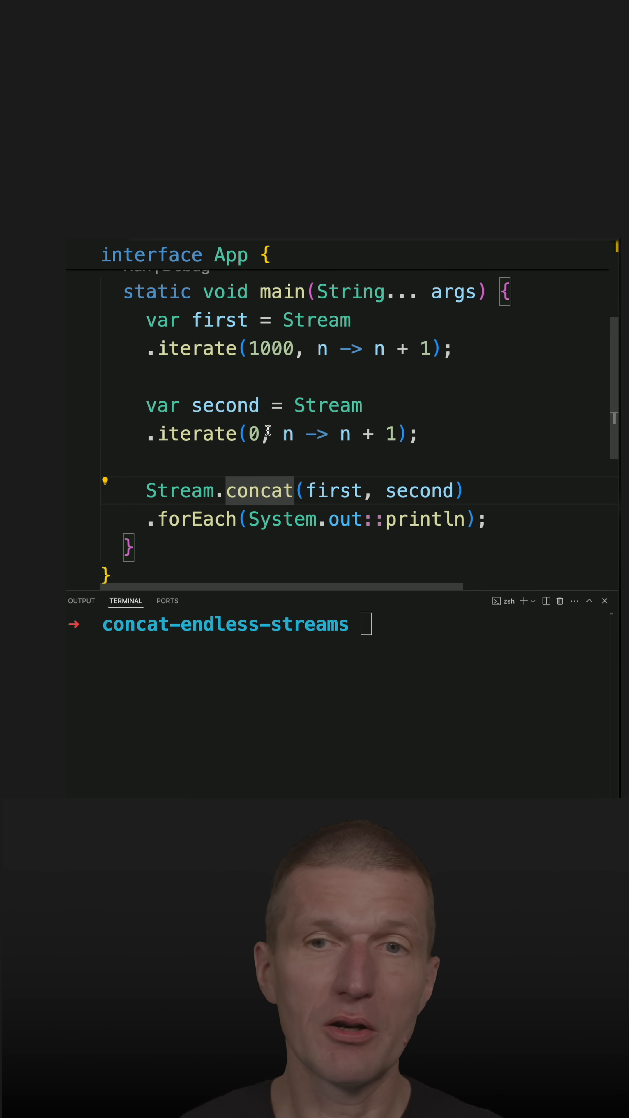
mouse_move(457, 347)
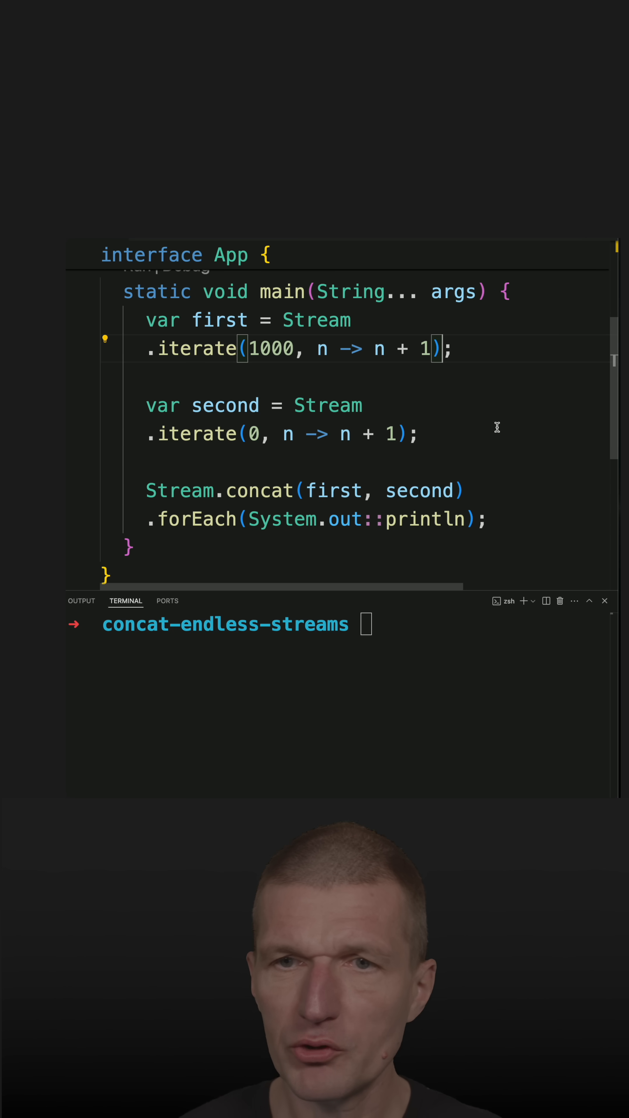
Step: Append .limit(5) to the first stream and start a .limit call after Stream.concat
text(.limit(0)
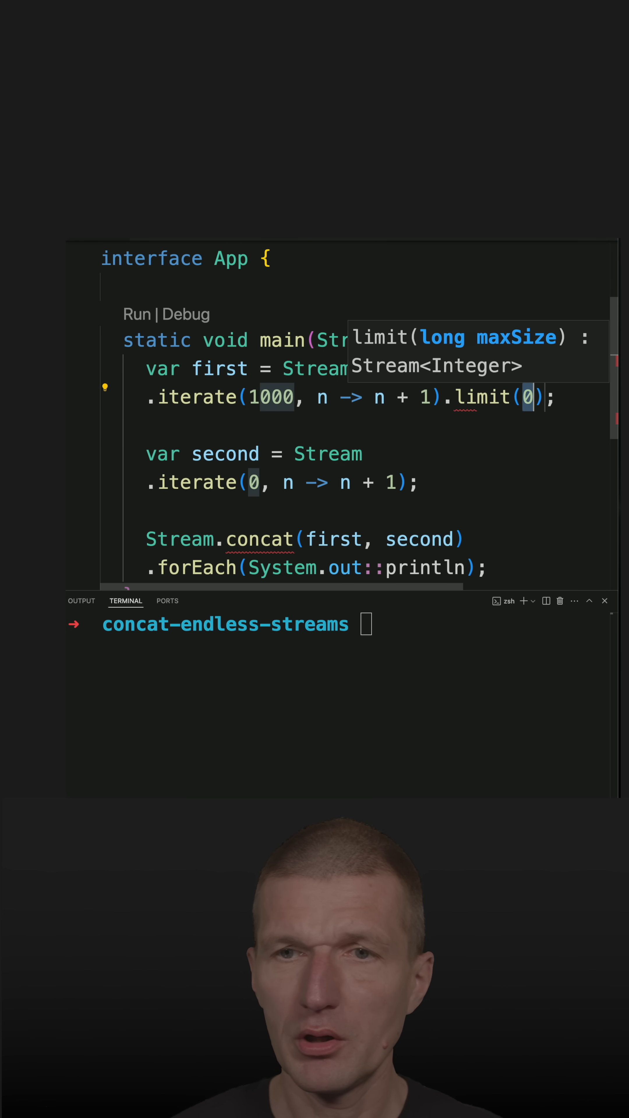
text(10)
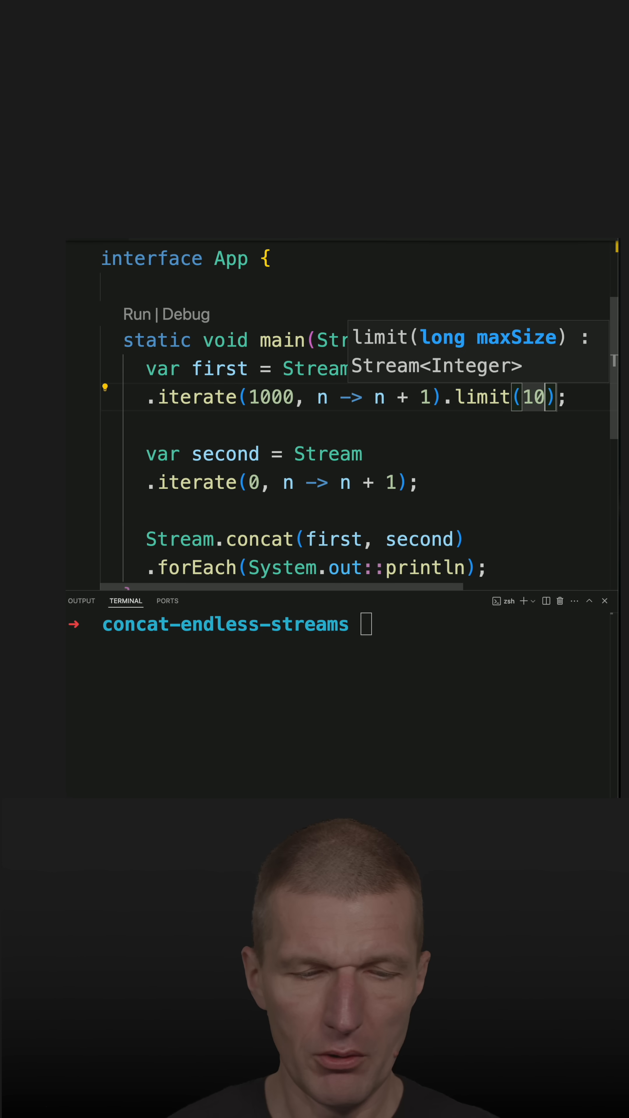
text(5)
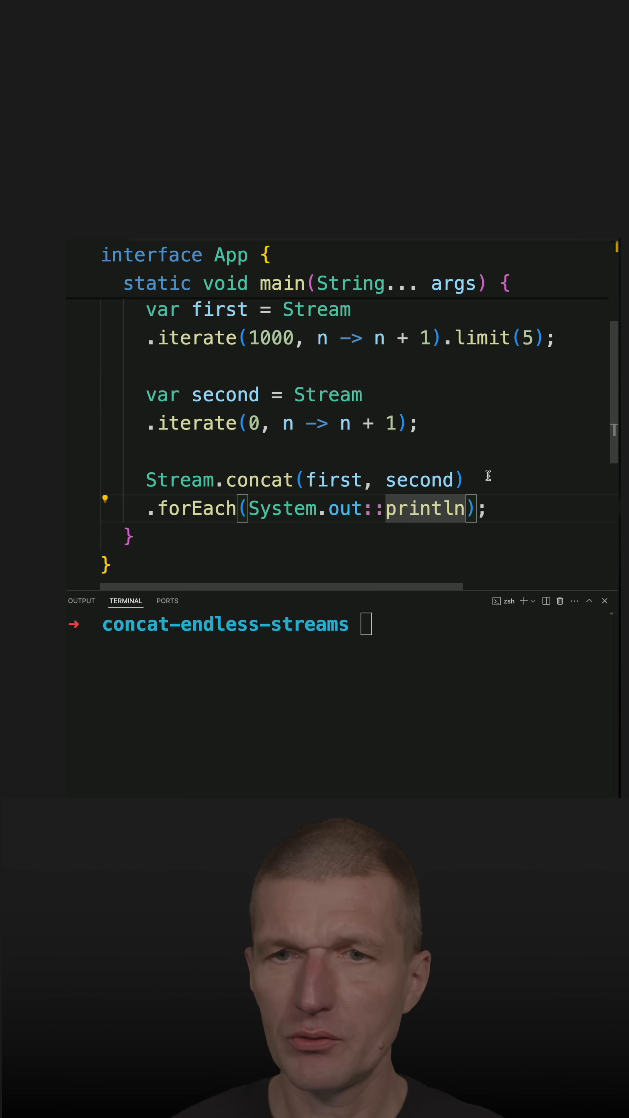
text(.limit(0)
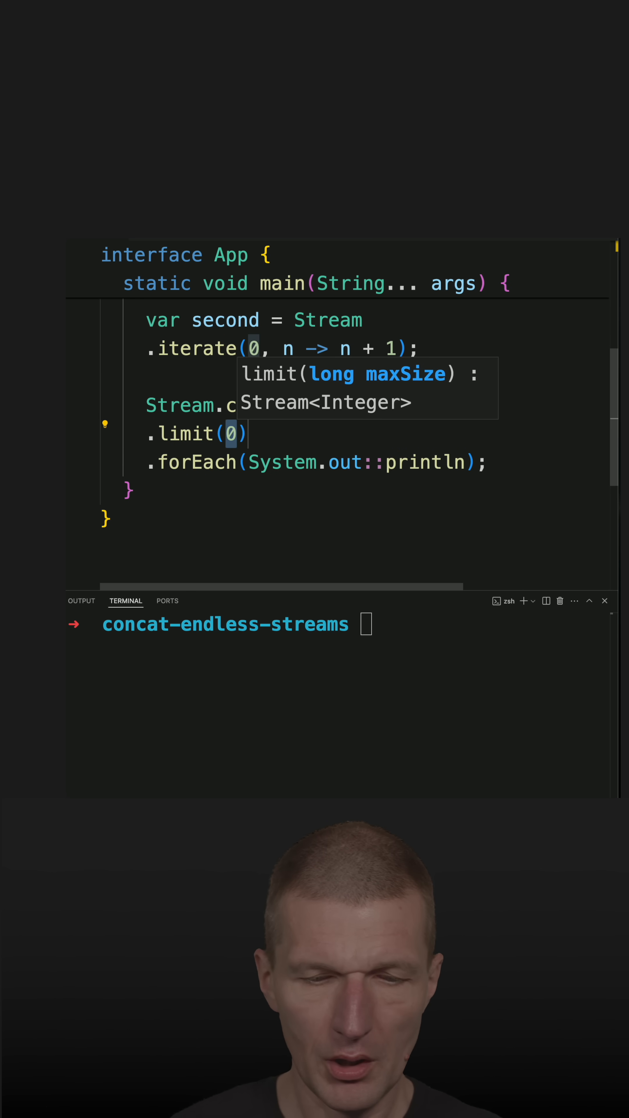
Step: Cap the concatenated stream at limit(20) and run 'java app.java' to print 1000–1004 then 0…
text(20)
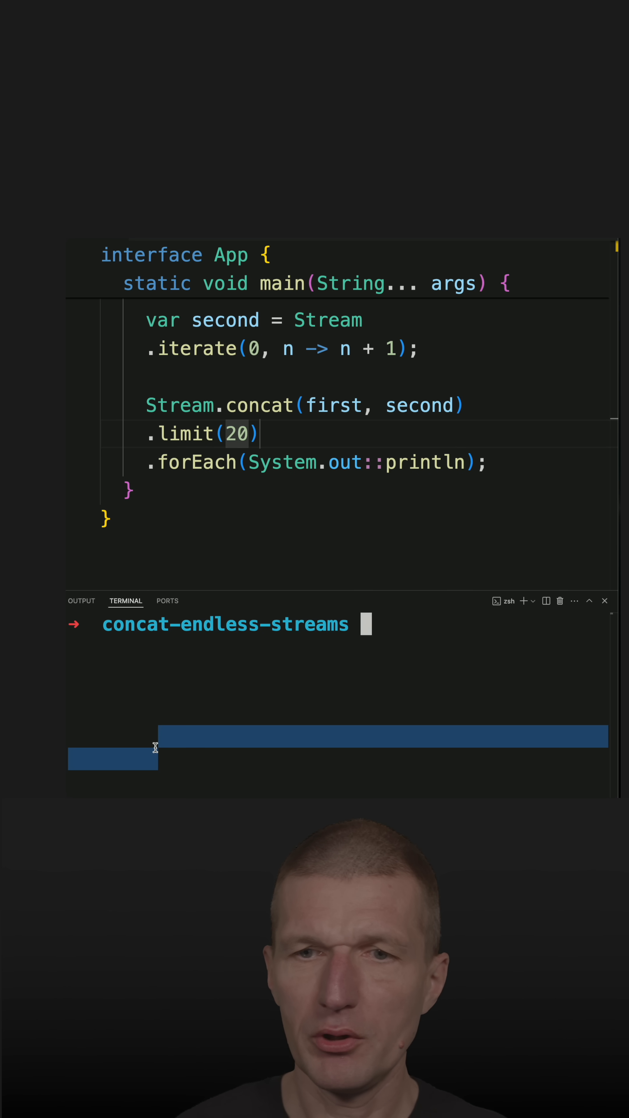
text(java app.java)
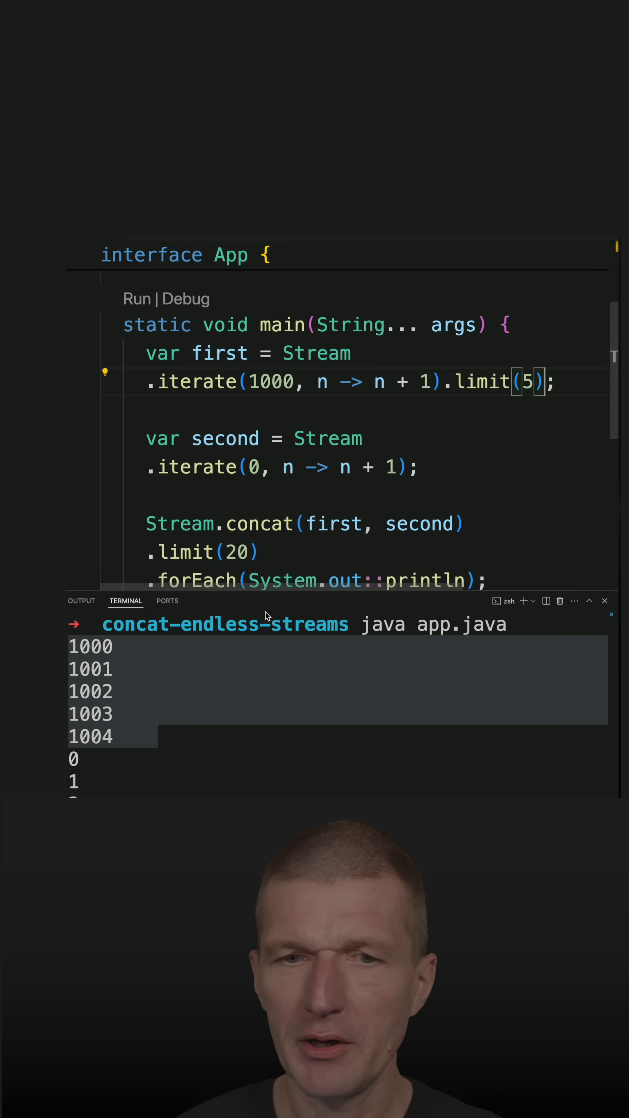
scroll(down, 3)
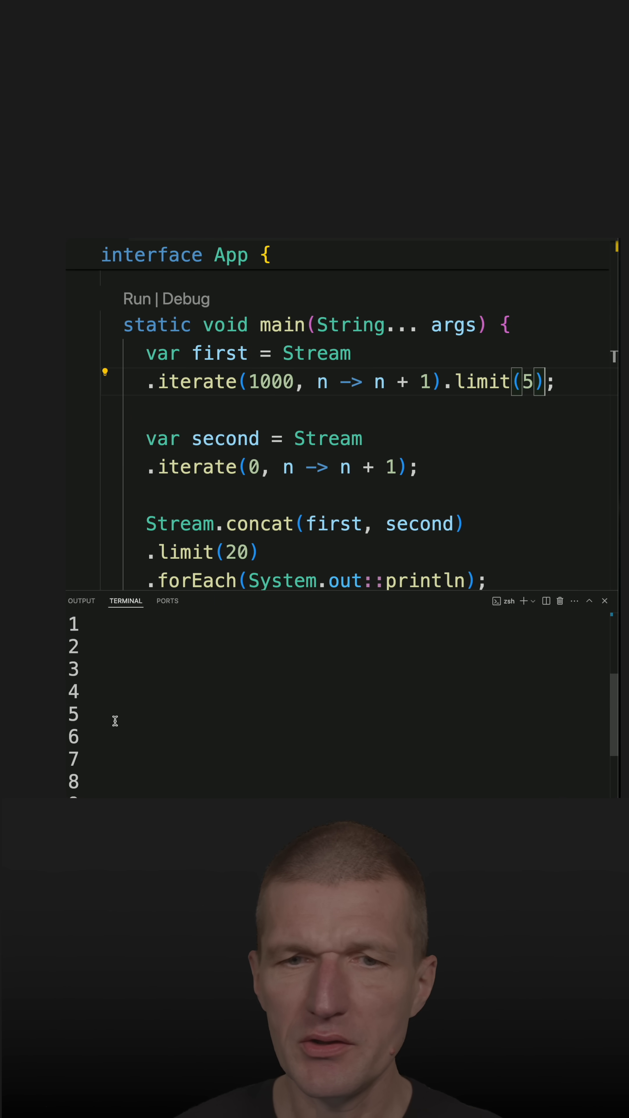